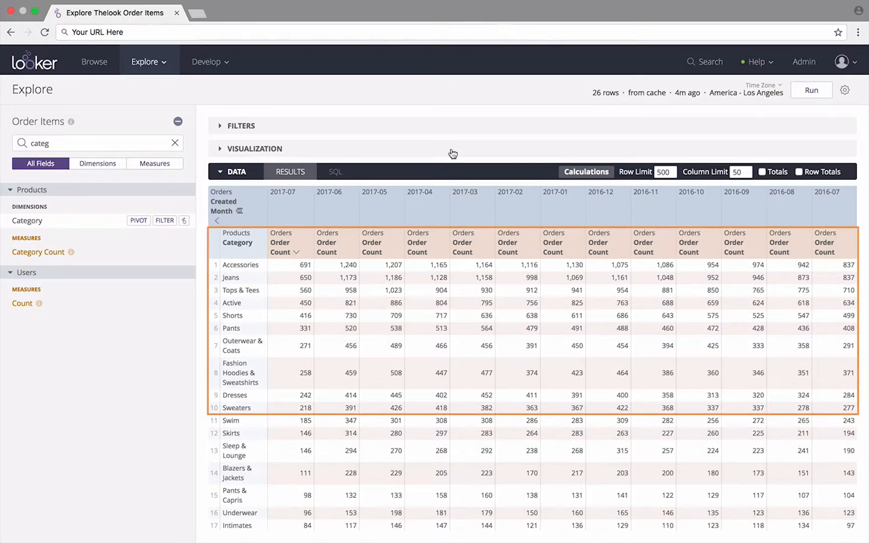
Step: Limit the Explore to 10 rows and rerun the order count query
scroll("down", 3)
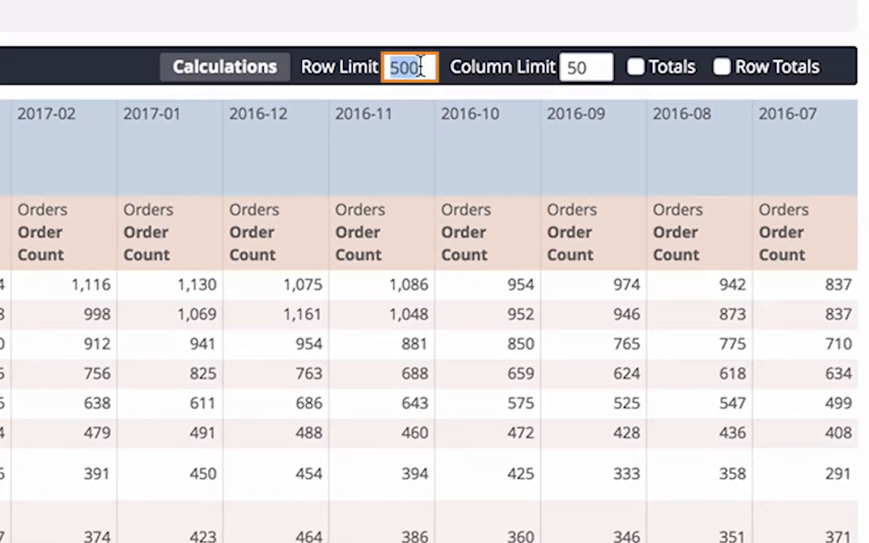
type("10")
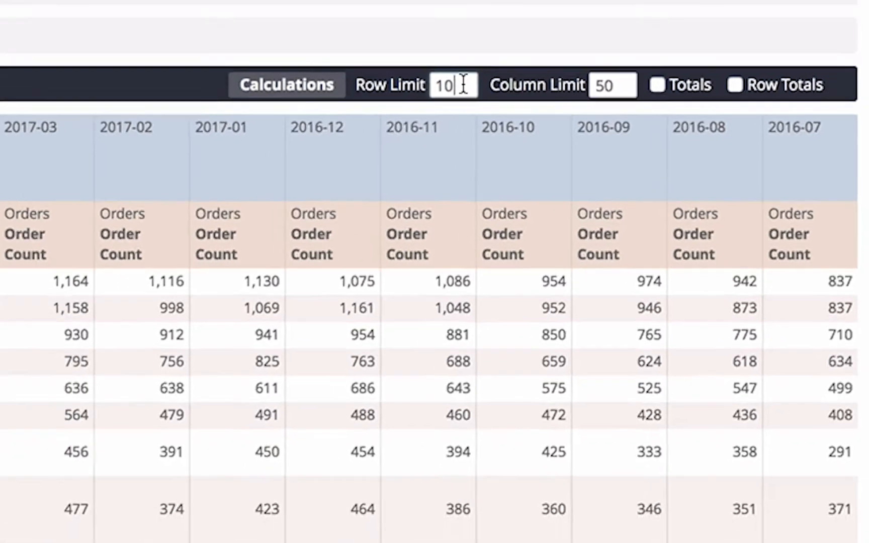
left_click(812, 90)
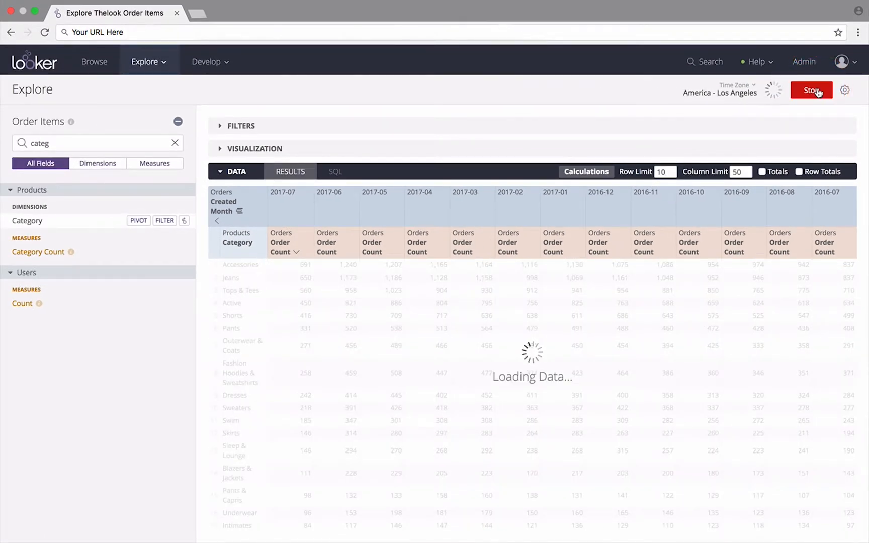
left_click(811, 90)
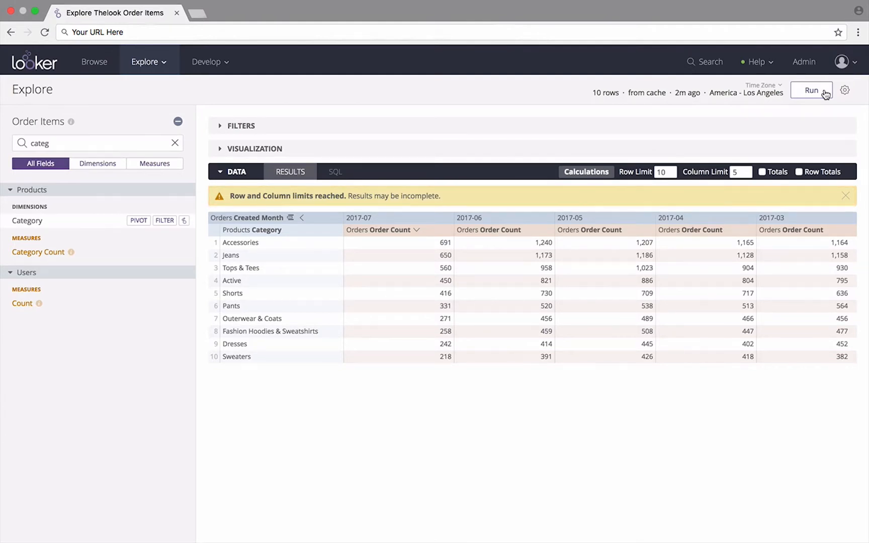
Step: Rerun the query with a column limit of 5, showing ten categories across five months
left_click(845, 195)
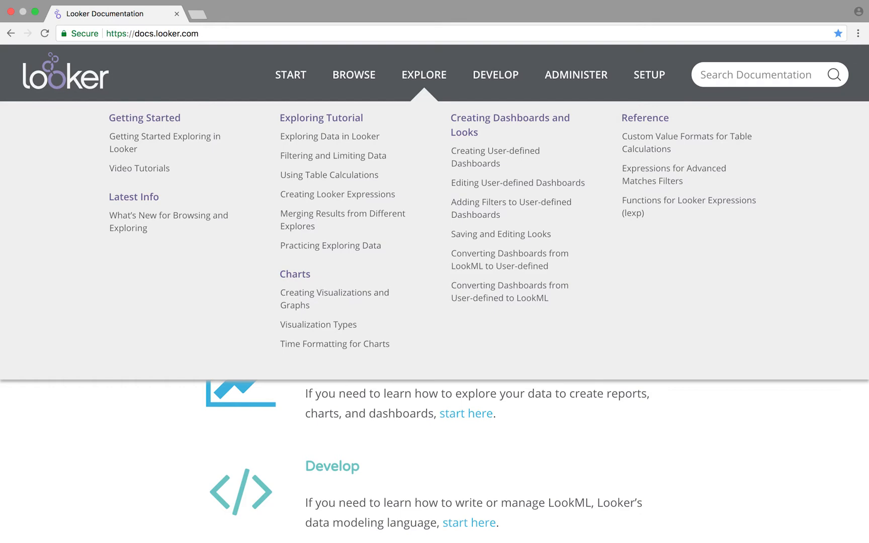
mouse_move(333, 156)
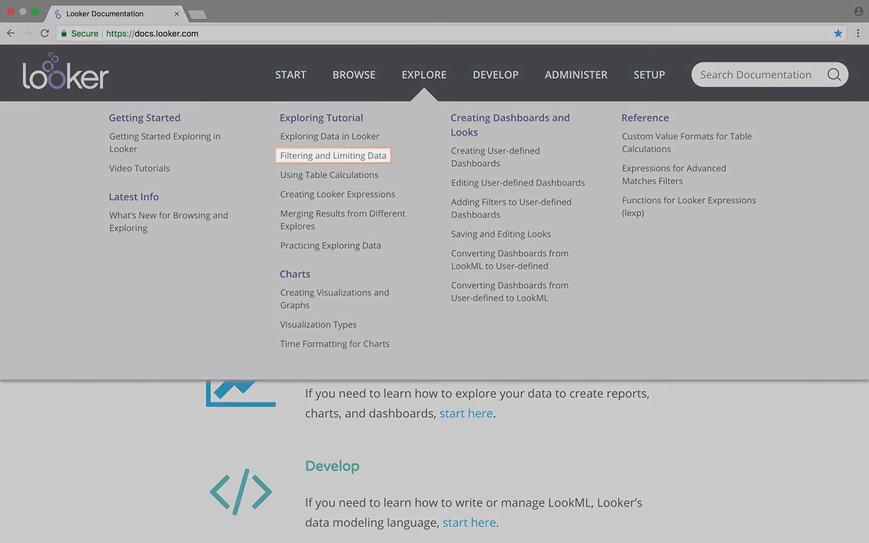